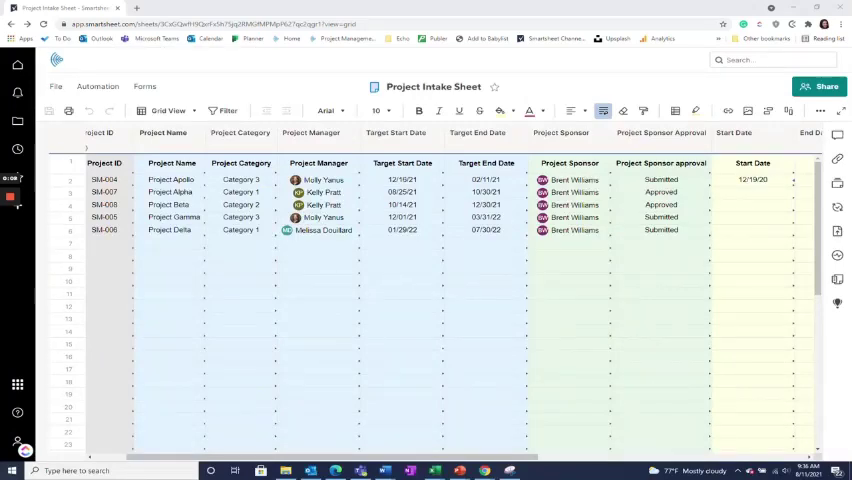
mouse_move(740, 220)
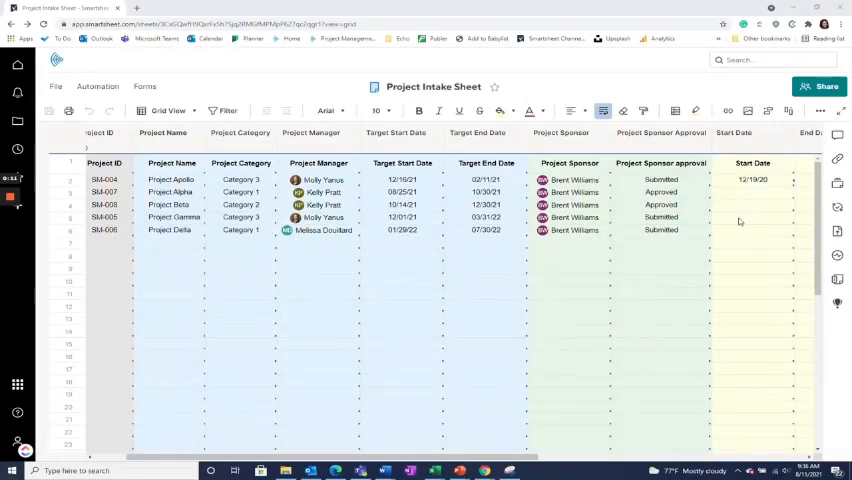
- Launch the form builder for the Project Intake Sheet from the Forms menu
left_click(144, 86)
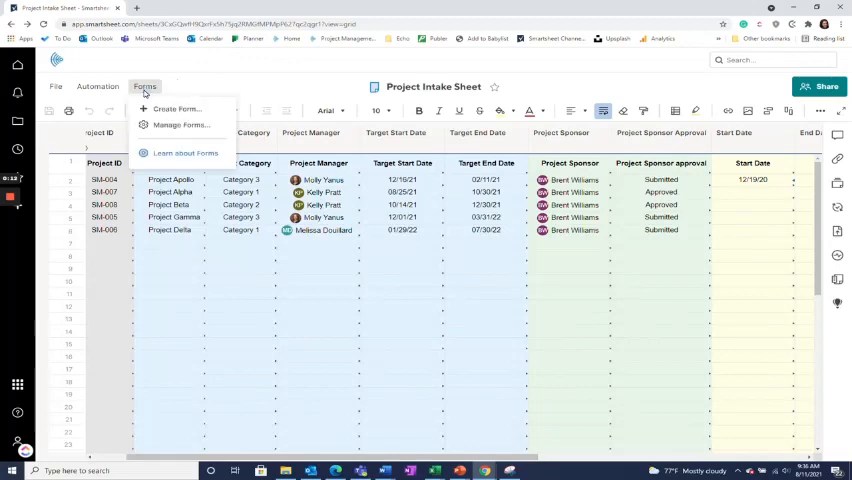
left_click(180, 124)
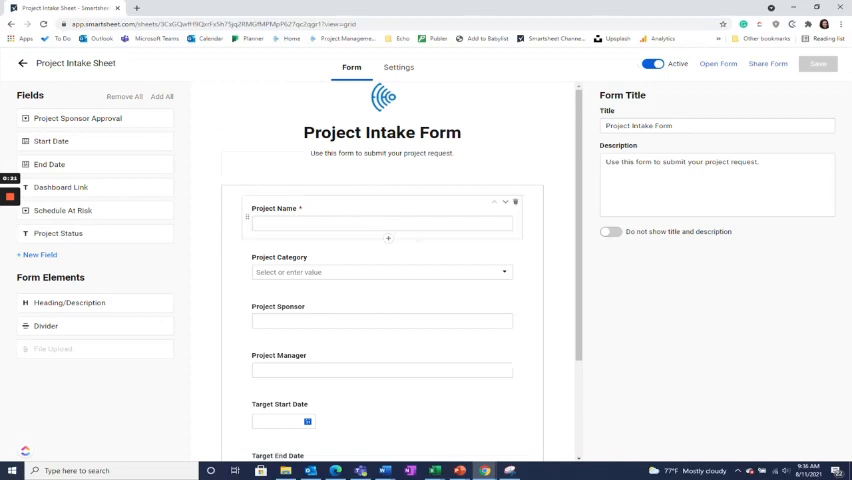
- Show the Field Settings for the required Project Name question, with no validation set
left_click(380, 224)
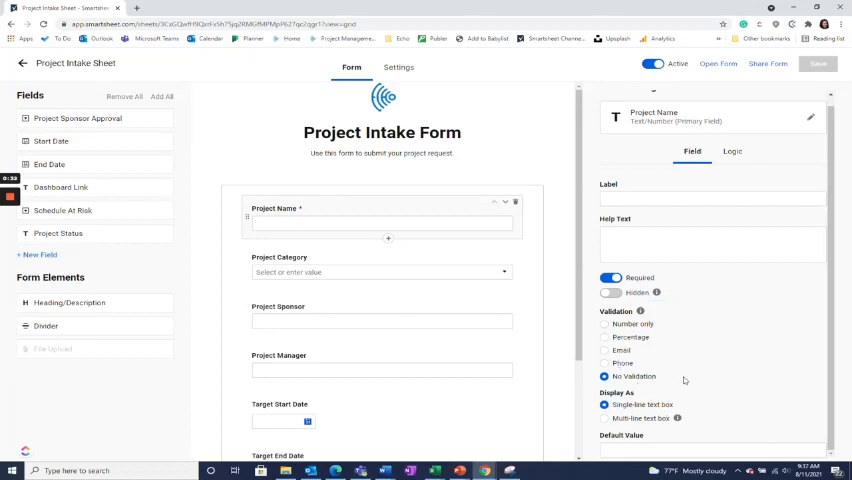
mouse_move(540, 304)
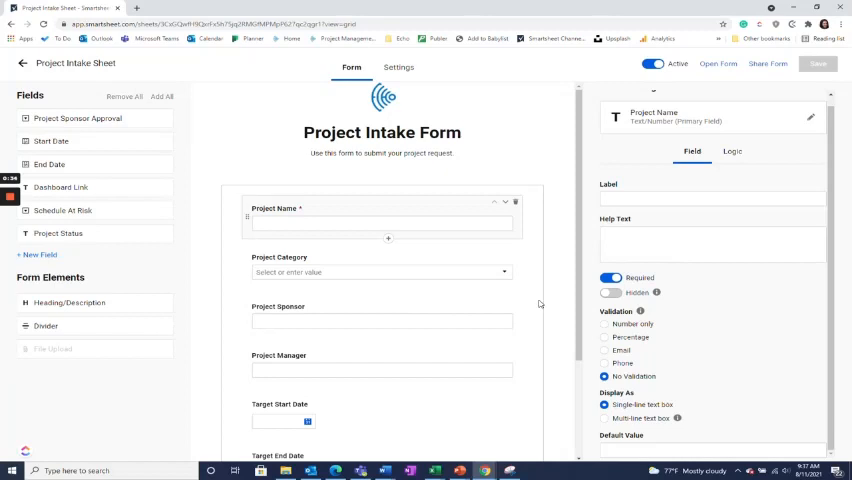
- Restrict the Project Sponsor question's answers to email addresses via Email validation
left_click(380, 316)
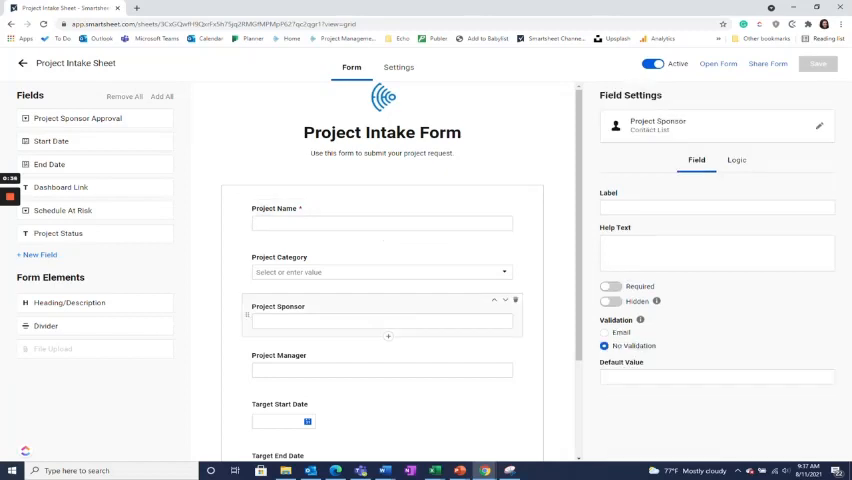
mouse_move(704, 314)
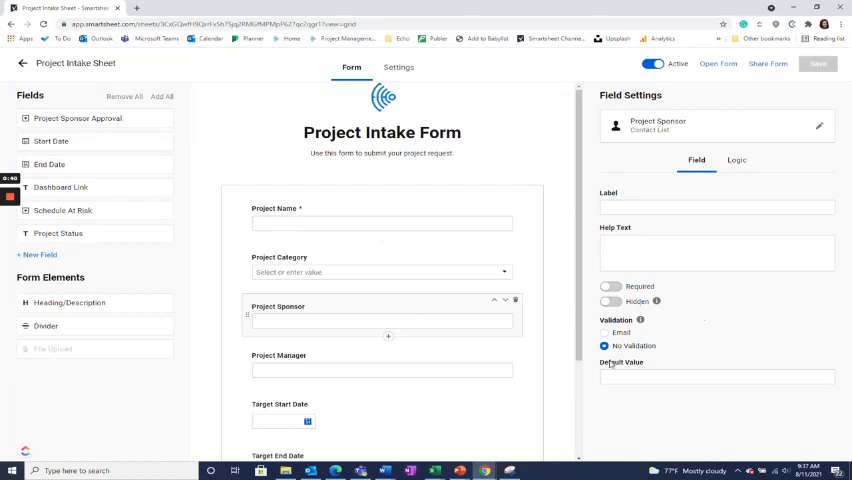
left_click(604, 332)
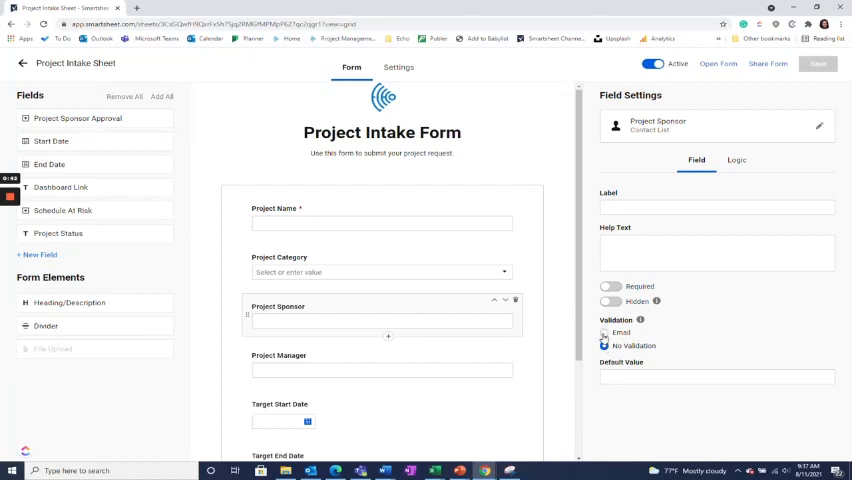
left_click(604, 332)
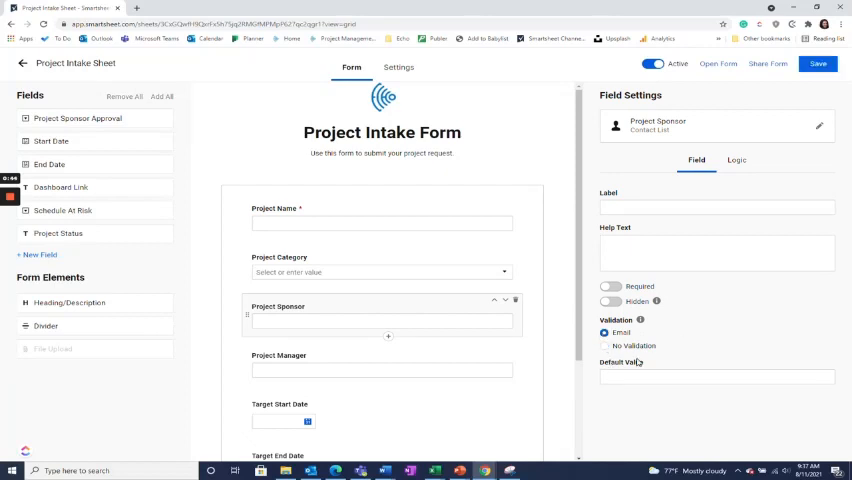